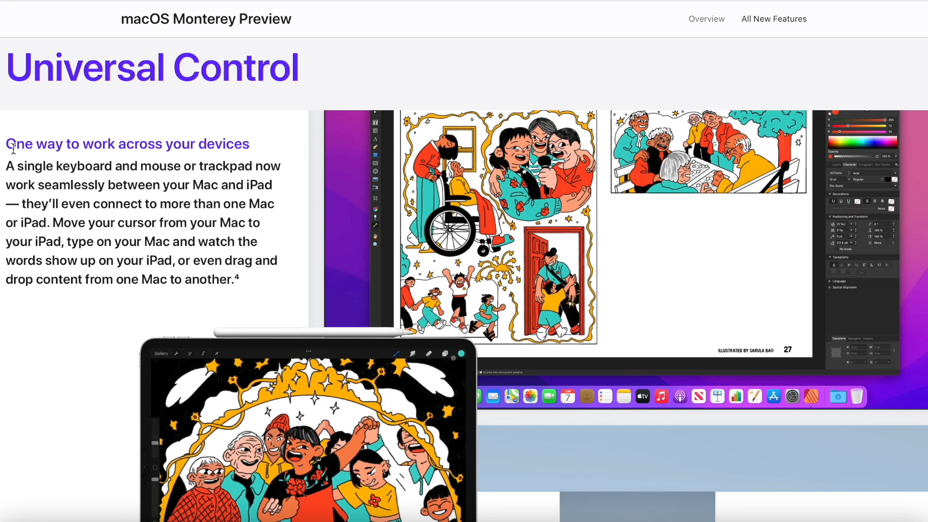
pyautogui.moveTo(103, 157)
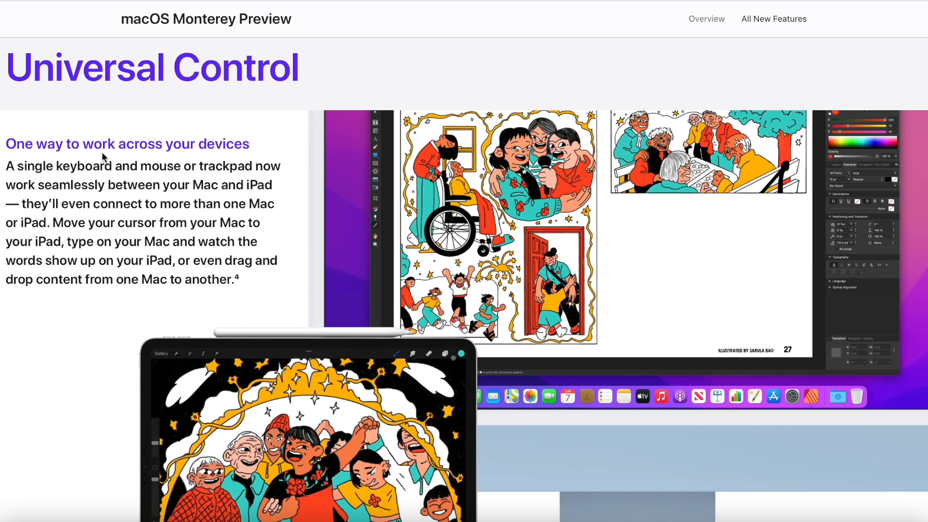
pyautogui.moveTo(66, 191)
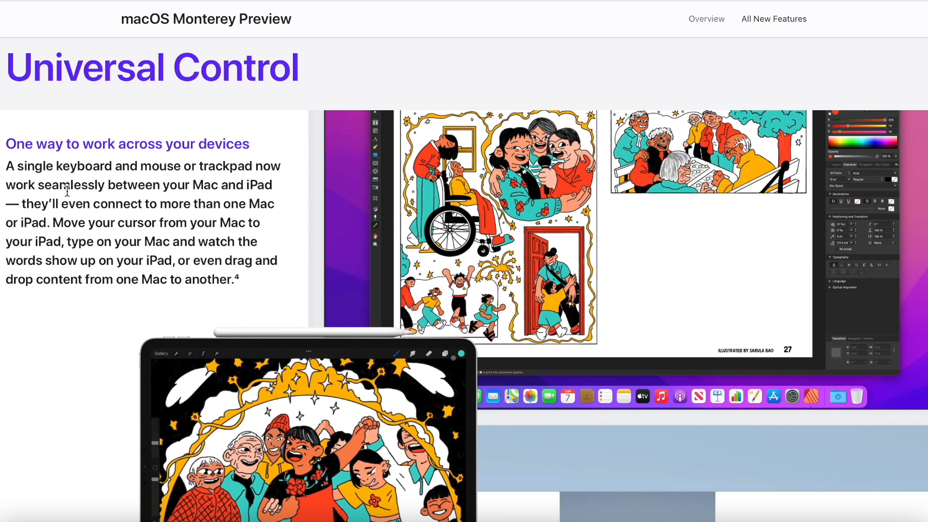
pyautogui.moveTo(237, 186)
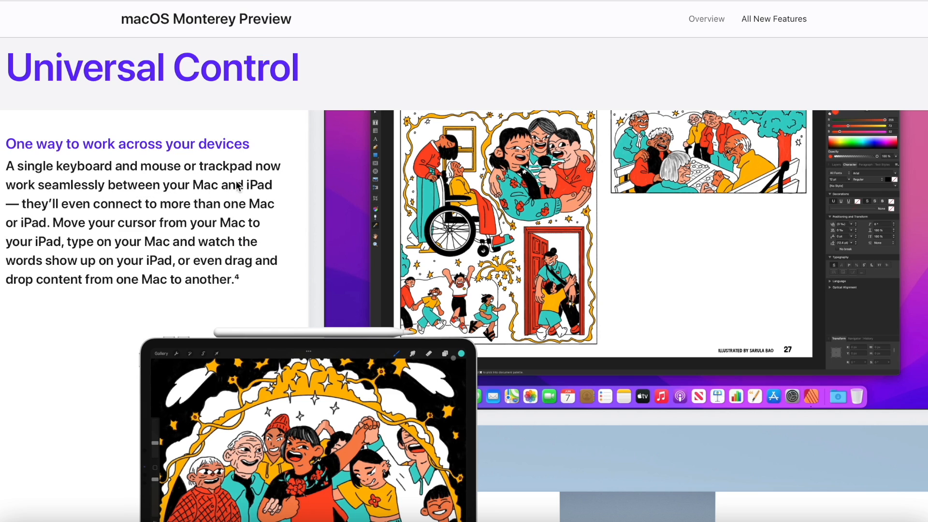
pyautogui.scroll(-3)
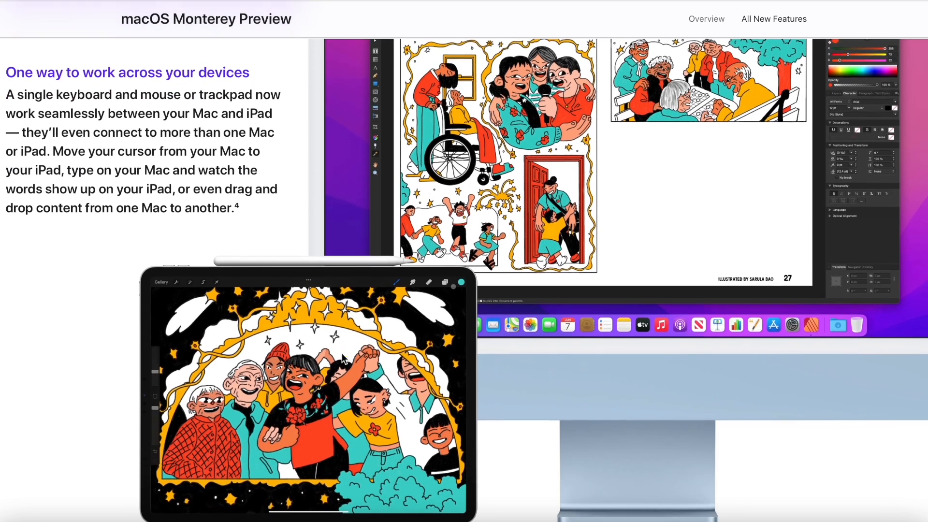
pyautogui.scroll(-3)
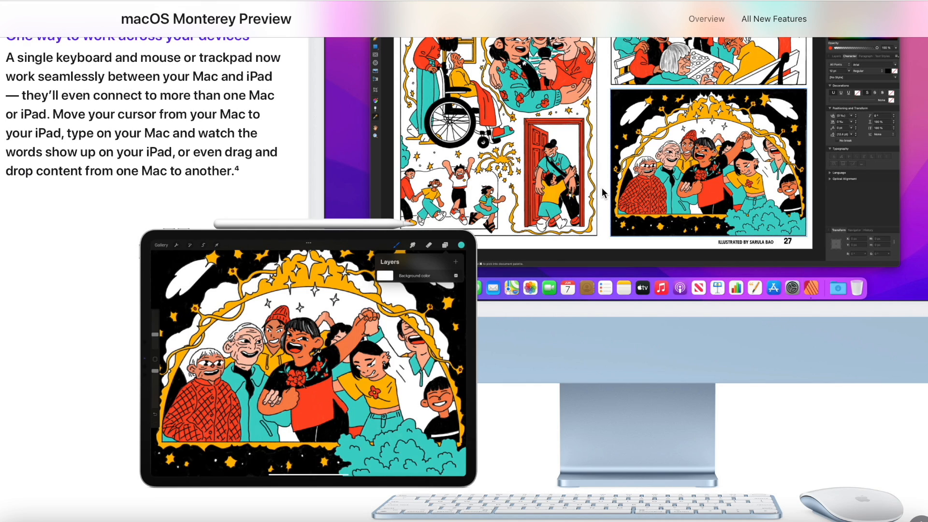
pyautogui.scroll(3)
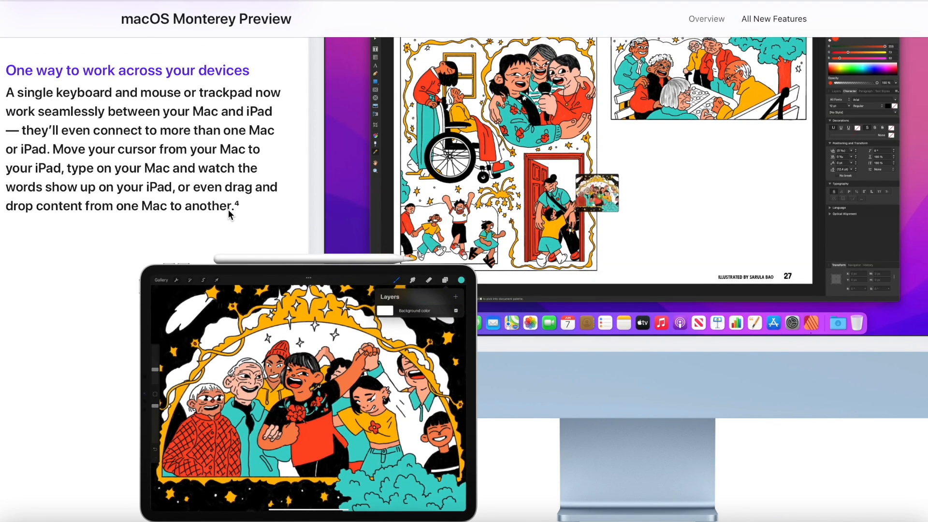
pyautogui.scroll(-3)
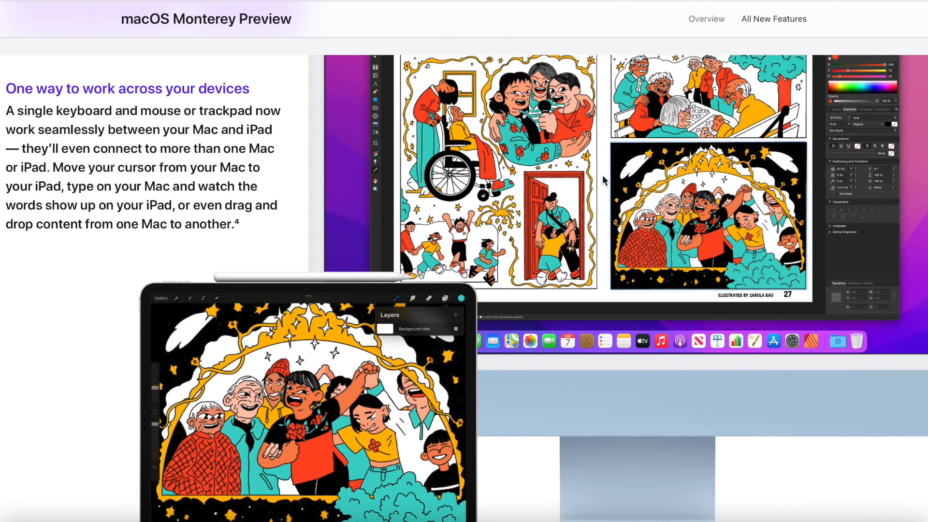
pyautogui.moveTo(108, 351)
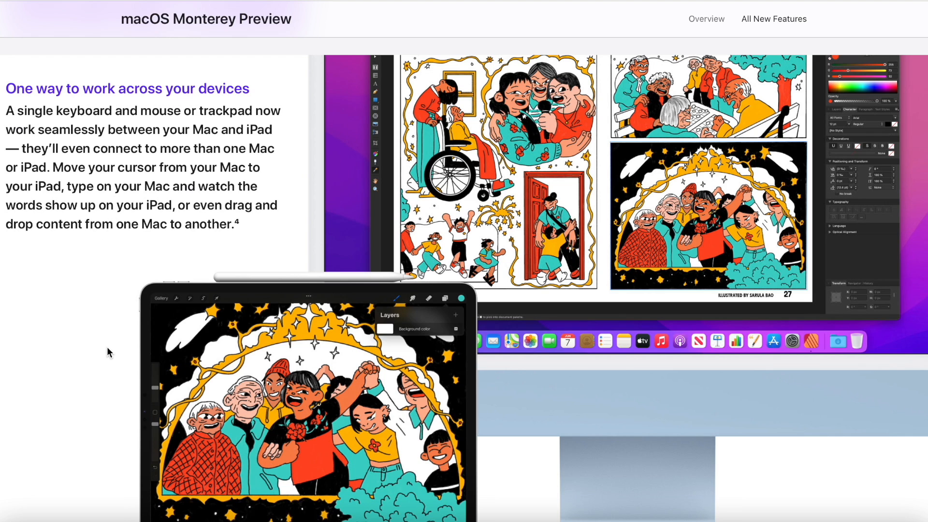
pyautogui.moveTo(424, 310)
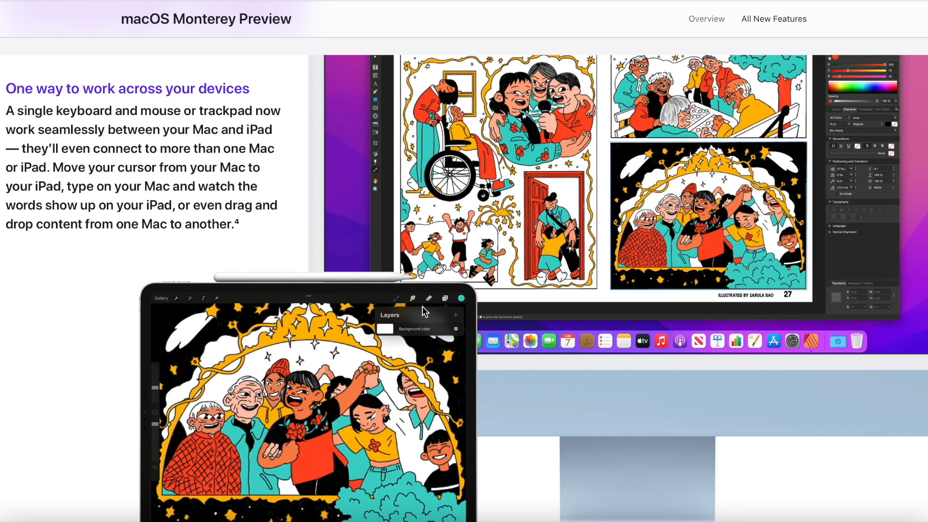
pyautogui.scroll(3)
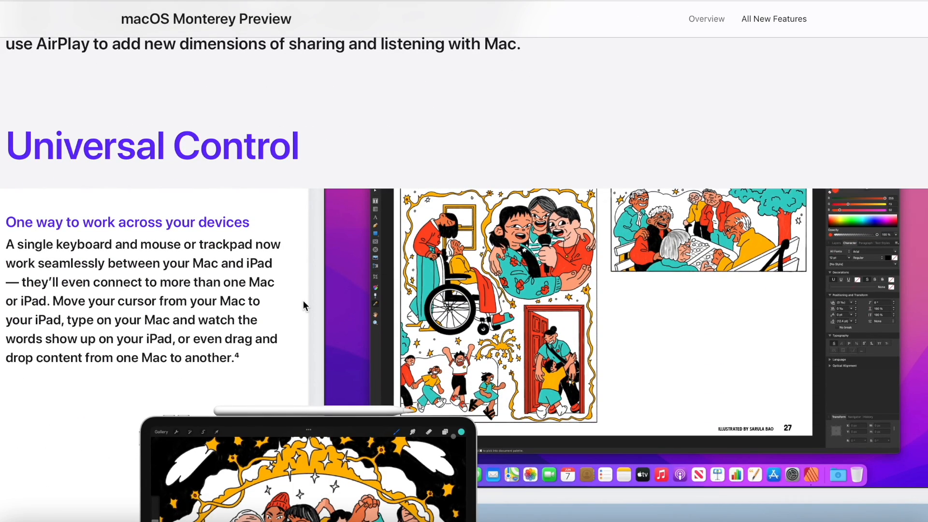
pyautogui.scroll(-3)
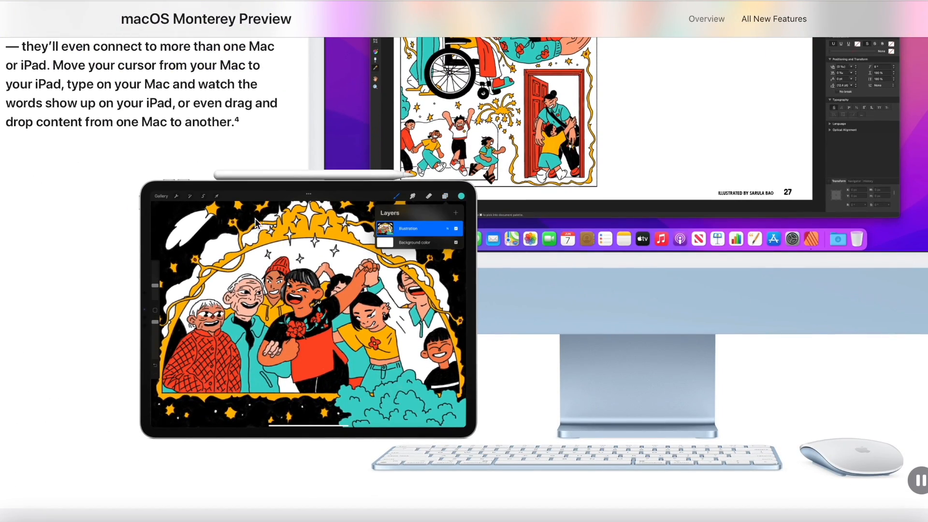
pyautogui.scroll(-3)
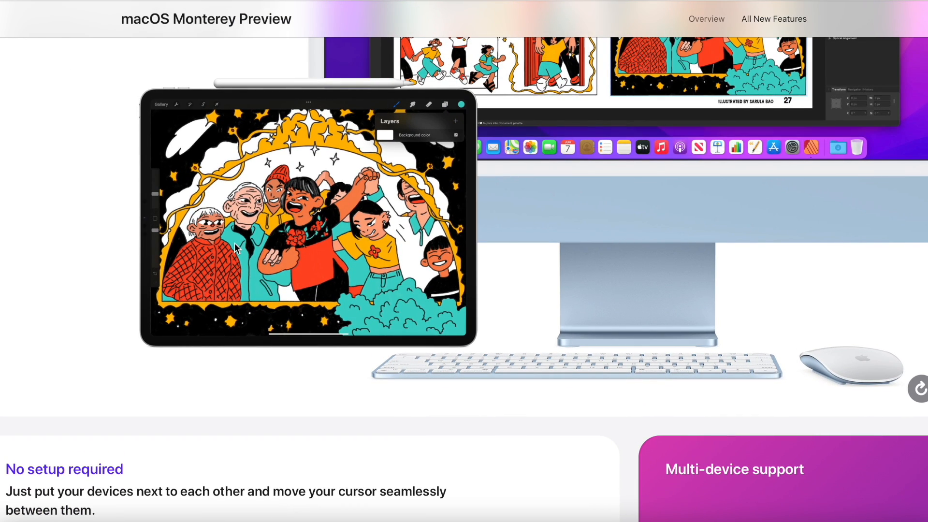
pyautogui.scroll(-3)
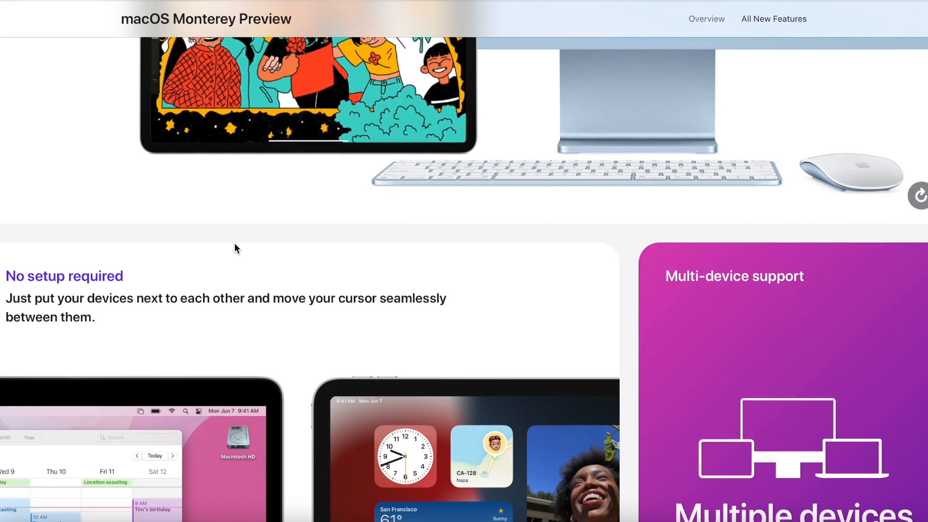
pyautogui.scroll(-3)
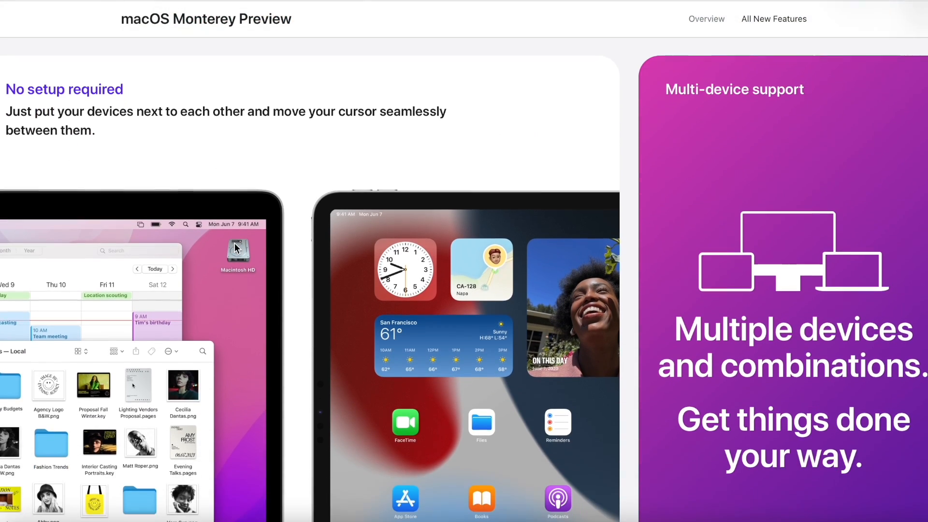
pyautogui.scroll(-3)
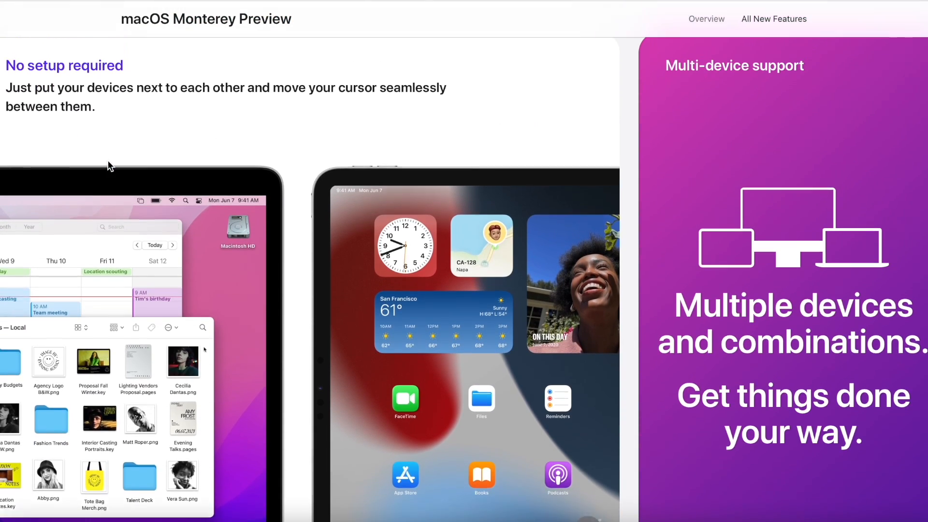
pyautogui.scroll(-3)
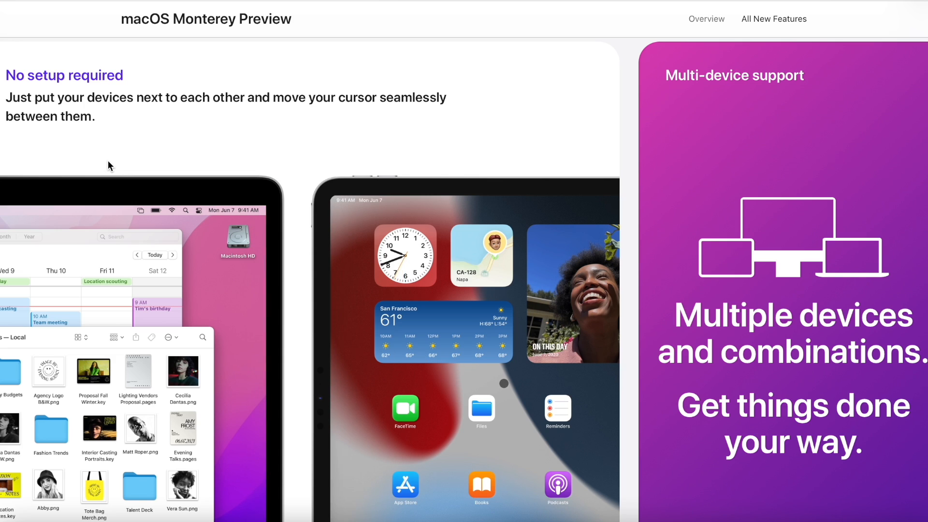
pyautogui.moveTo(679, 391)
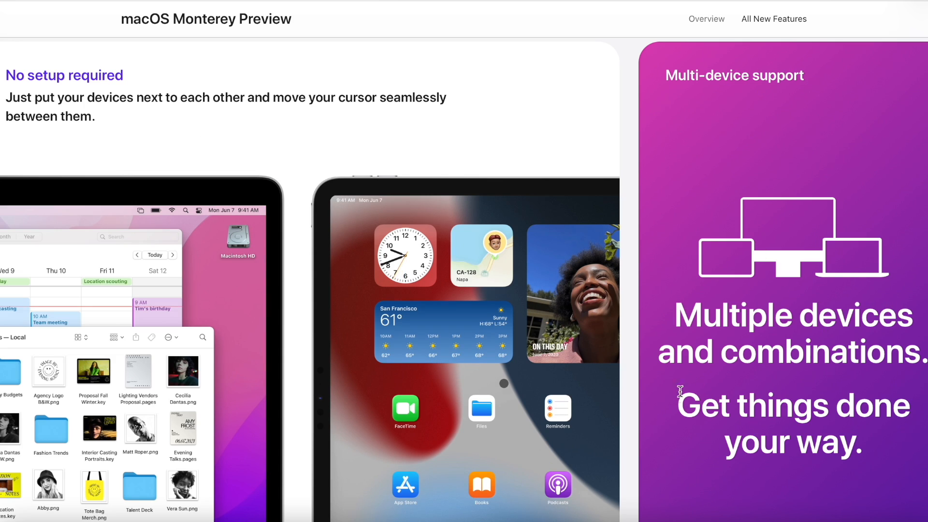
pyautogui.scroll(-3)
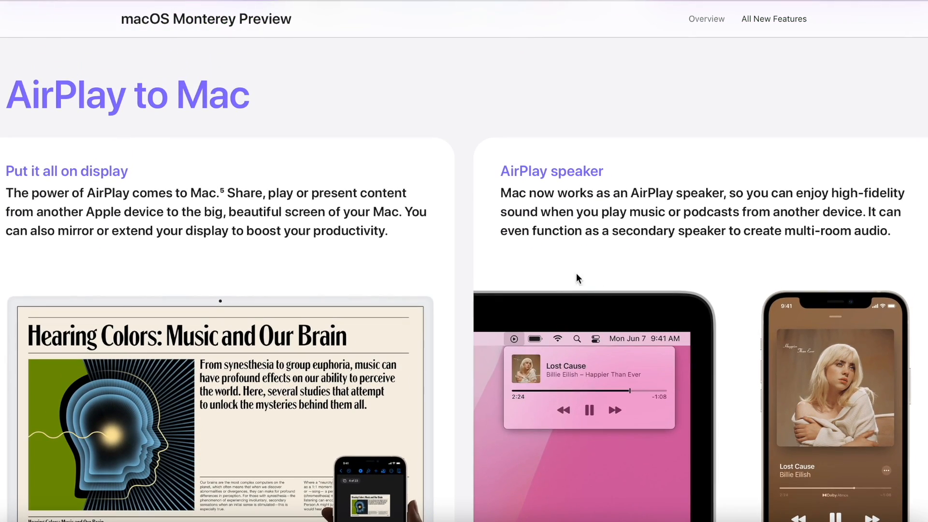
pyautogui.moveTo(198, 190)
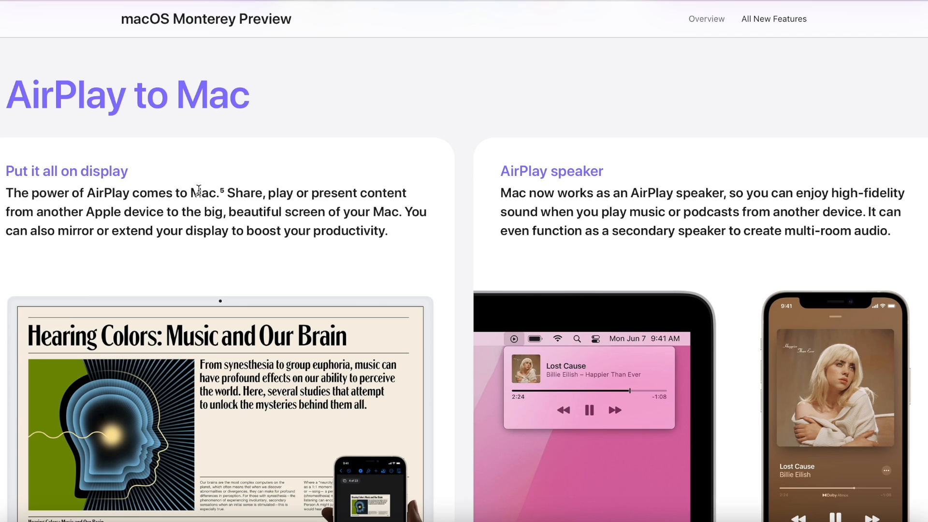
pyautogui.moveTo(230, 193)
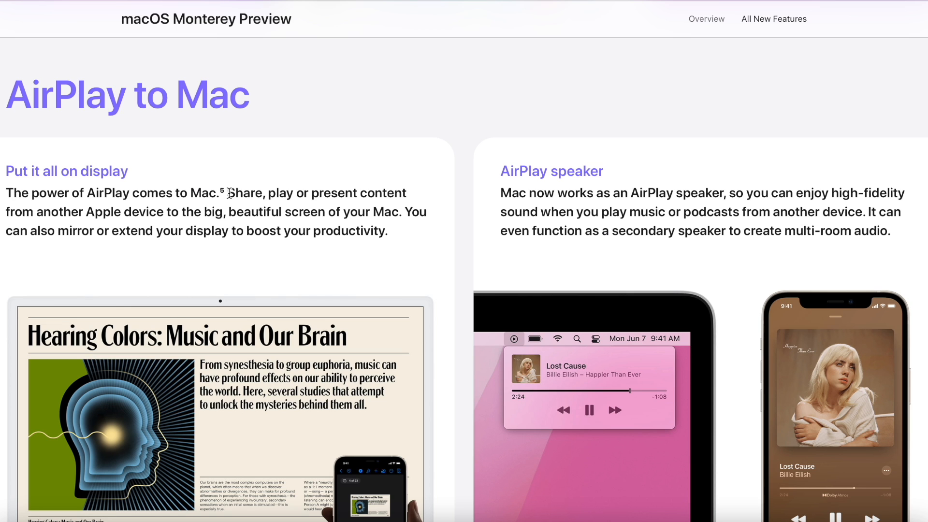
pyautogui.moveTo(564, 284)
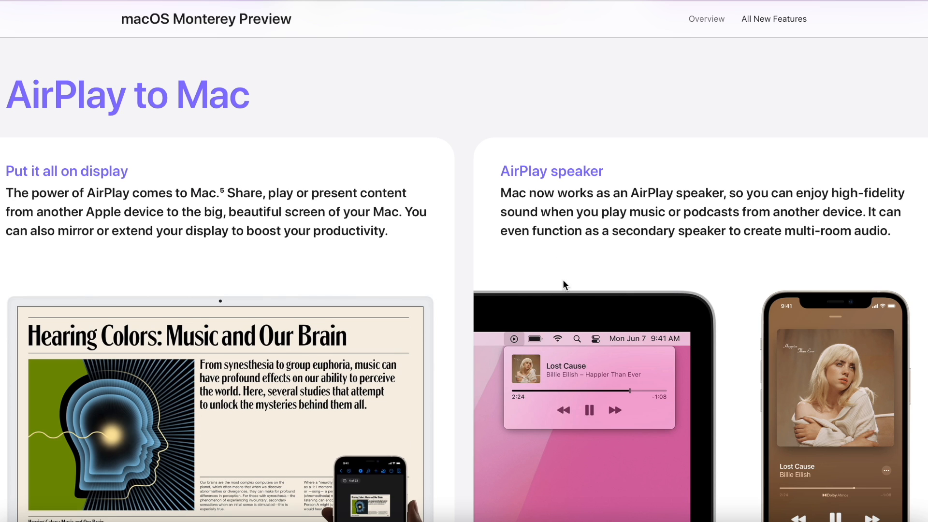
pyautogui.scroll(-3)
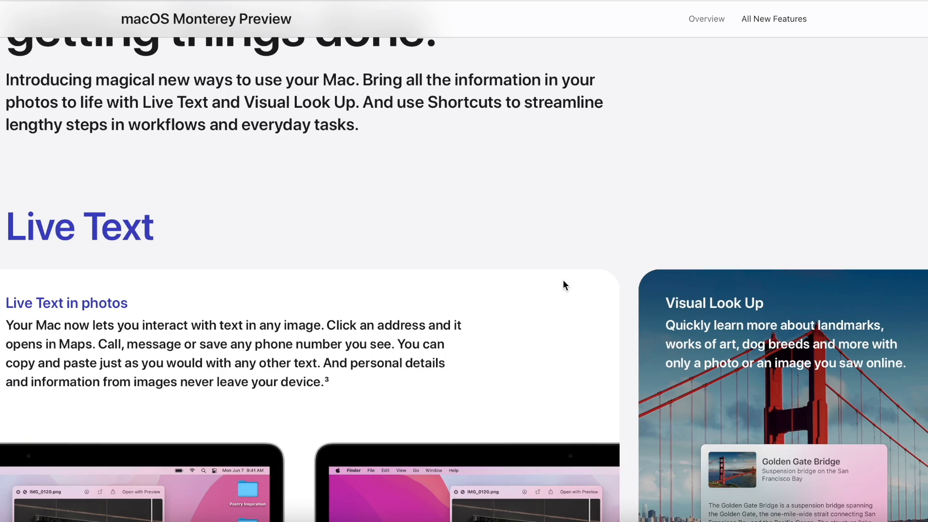
pyautogui.scroll(-3)
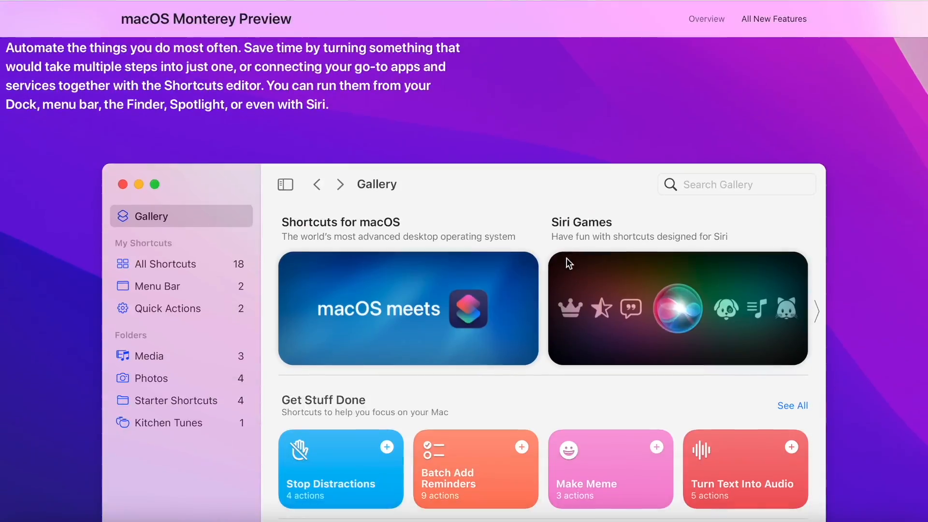
pyautogui.scroll(-3)
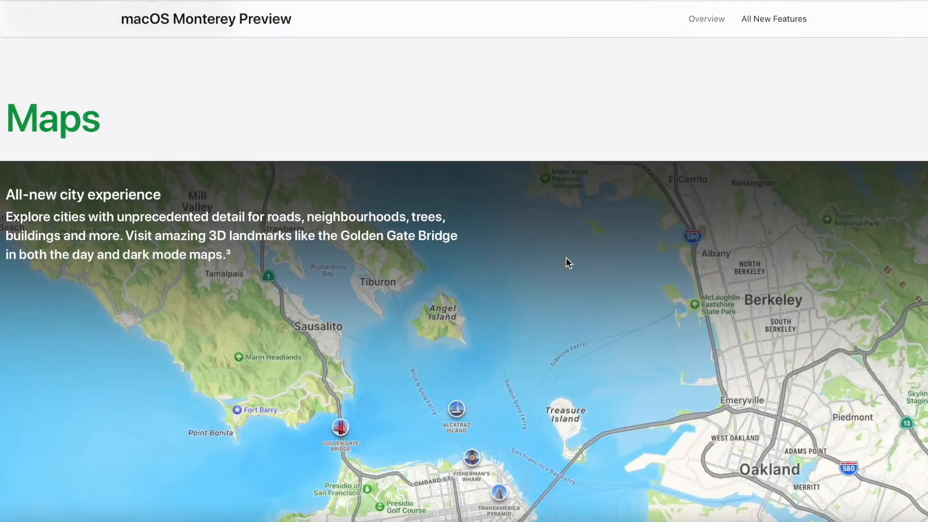
pyautogui.scroll(3)
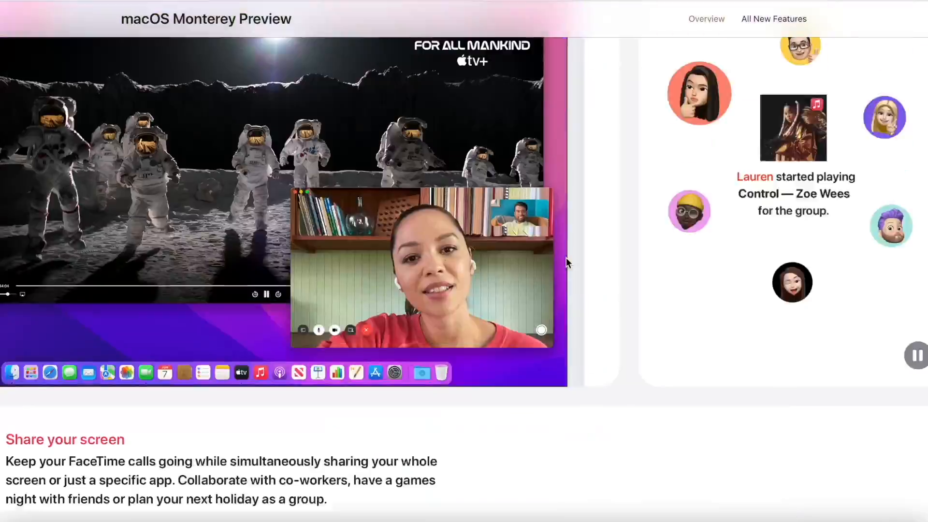
pyautogui.scroll(-3)
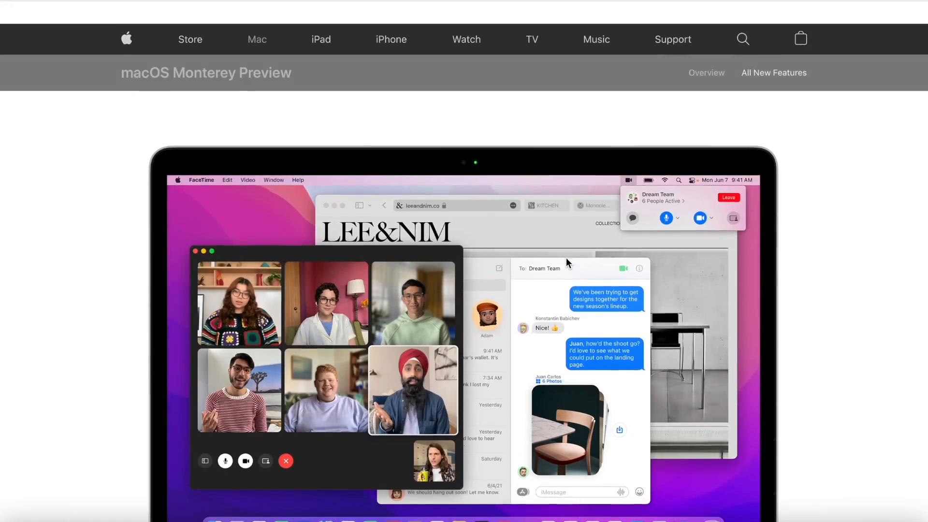
pyautogui.scroll(-3)
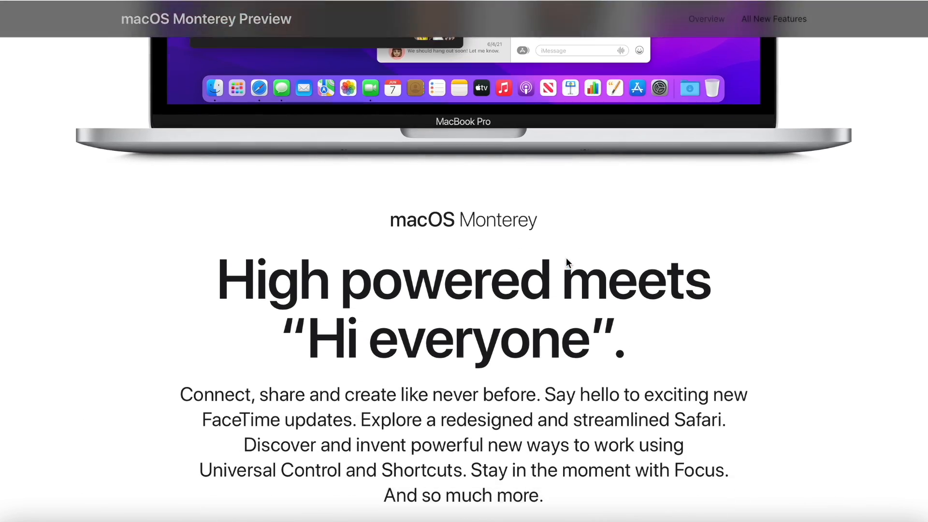
pyautogui.scroll(-3)
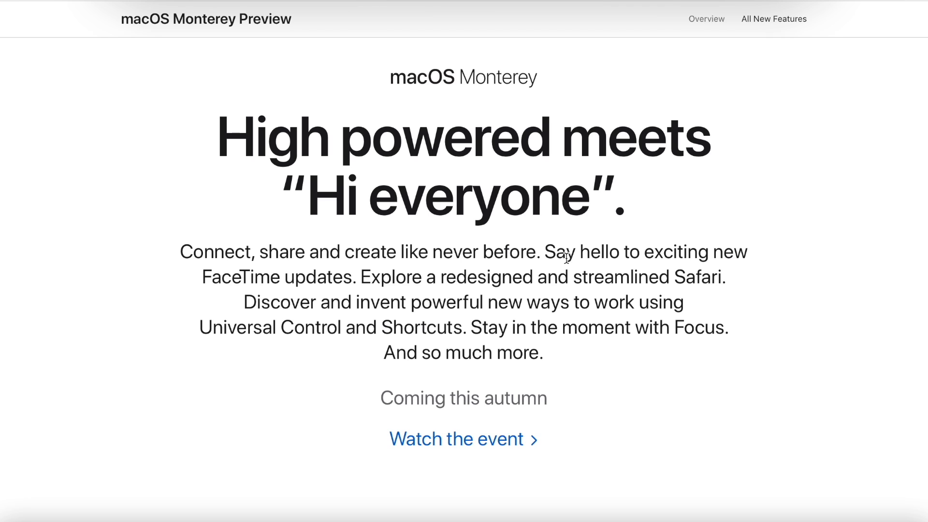
pyautogui.moveTo(582, 251)
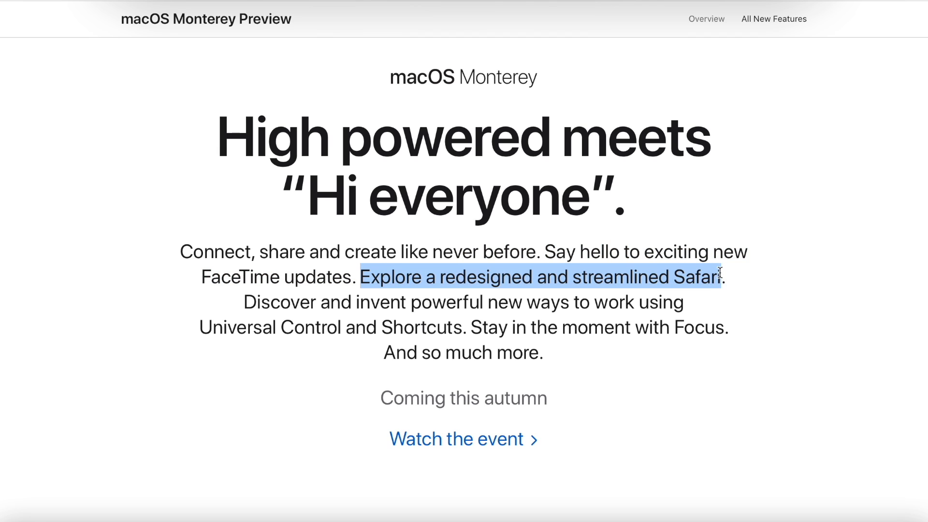
pyautogui.moveTo(719, 273)
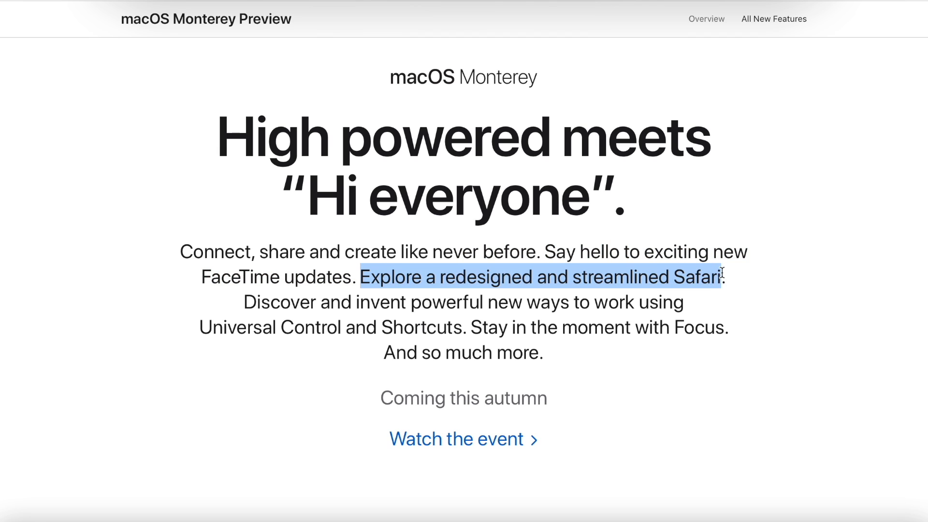